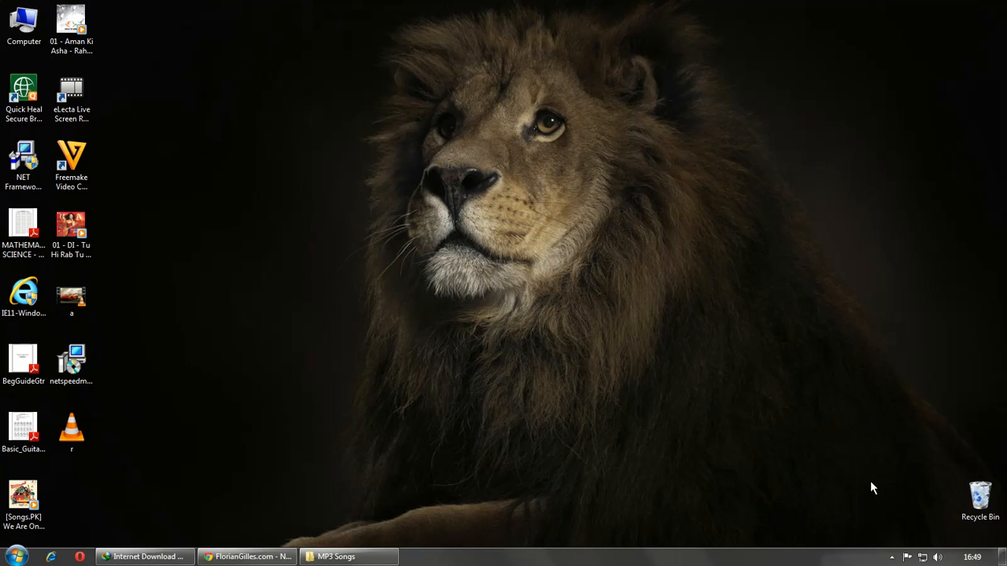
{"action": "mouse_move", "coordinate": [353, 201]}
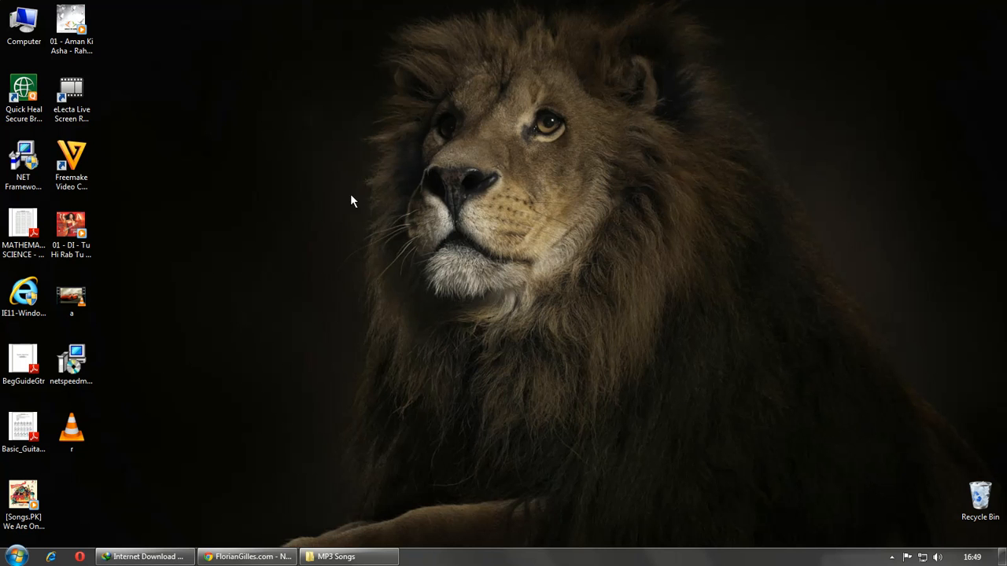
Reach the NetSpeedMonitor download page via the 'Download NetSpeedMonitor now! It's free!' link.
{"action": "left_click", "coordinate": [246, 557]}
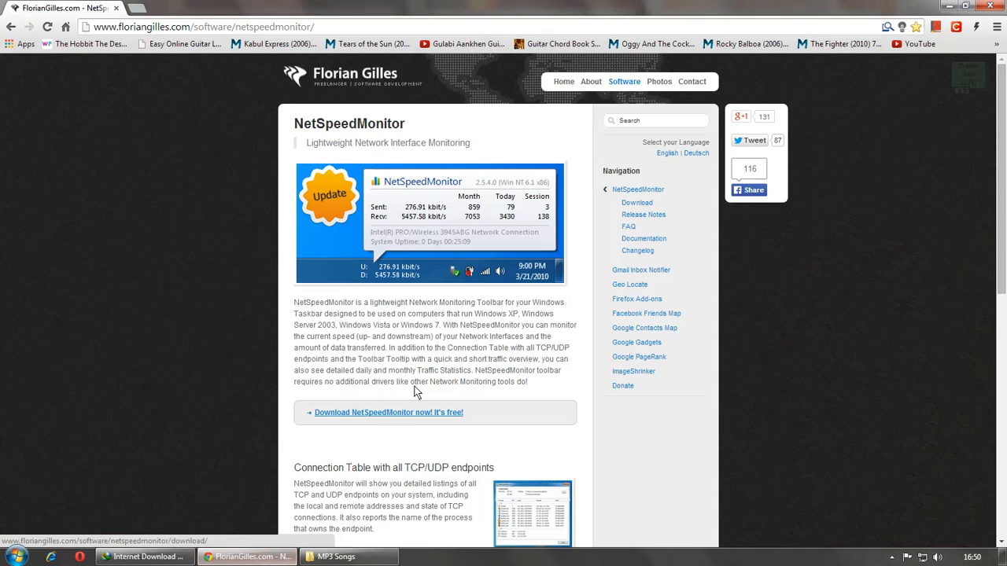
{"action": "left_click", "coordinate": [387, 413]}
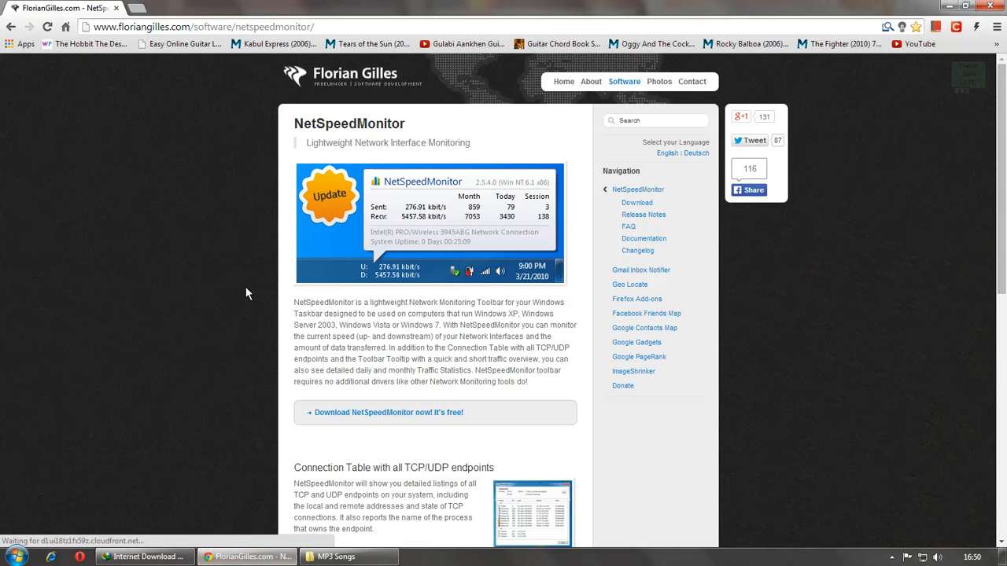
{"action": "scroll", "scroll_direction": "down", "scroll_amount": 3}
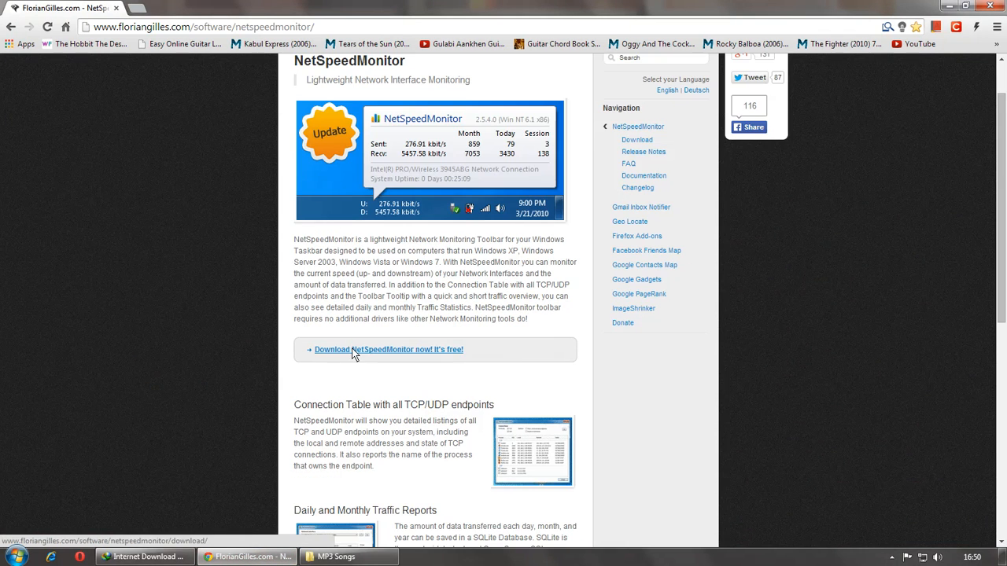
{"action": "left_click", "coordinate": [387, 349]}
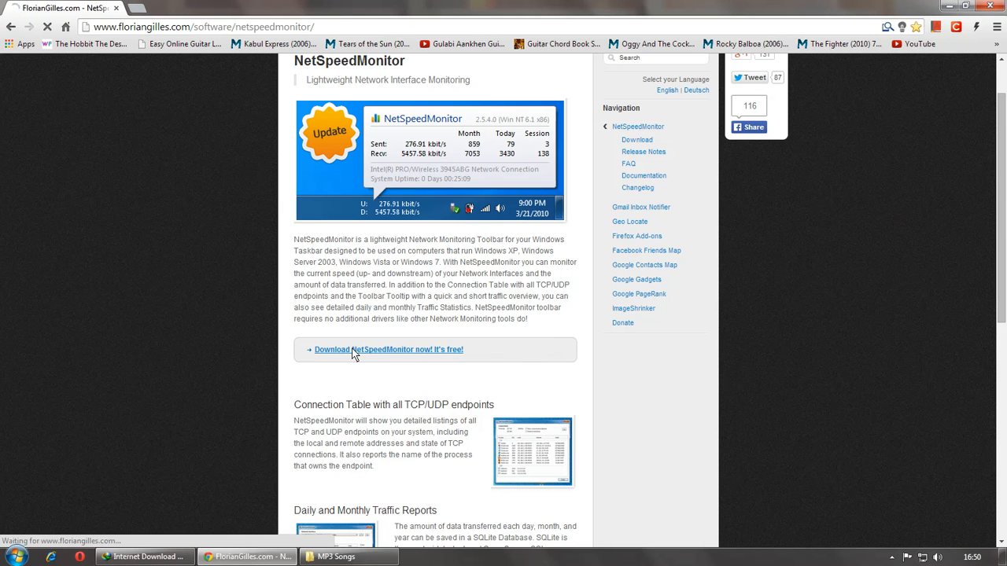
{"action": "left_click", "coordinate": [387, 349]}
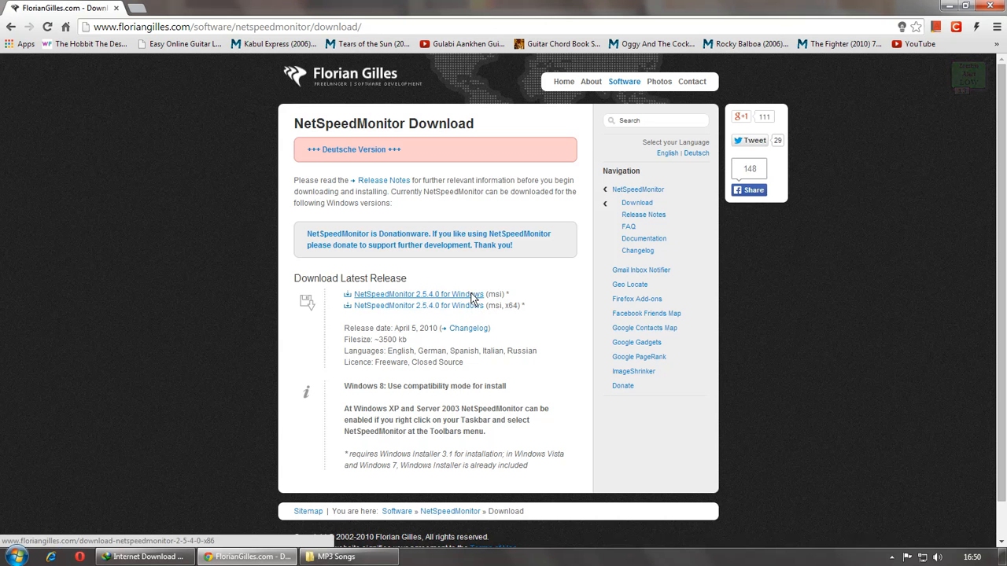
Download the NetSpeedMonitor 2.5.4.0 x86 msi installer to the desktop through IDM.
{"action": "left_click", "coordinate": [412, 294]}
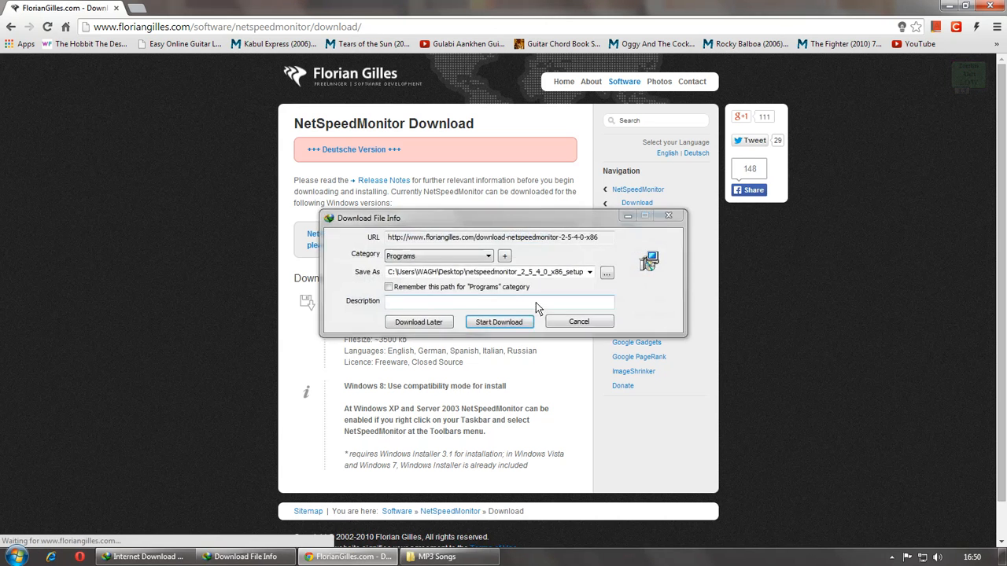
{"action": "left_click", "coordinate": [579, 321]}
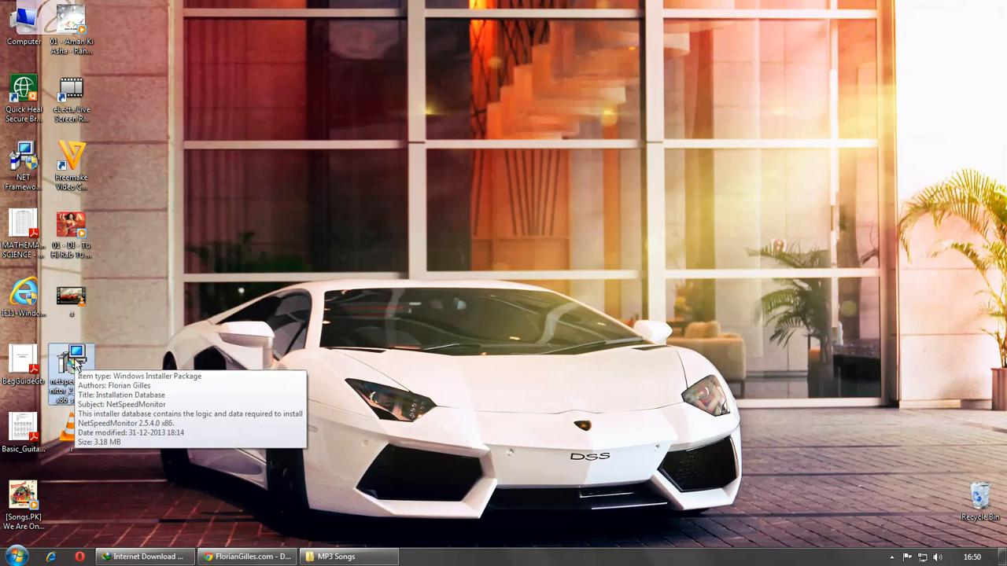
Run the installer, accept the license terms and start installing NetSpeedMonitor 2.5.4.0 x86.
{"action": "double_click", "coordinate": [72, 362]}
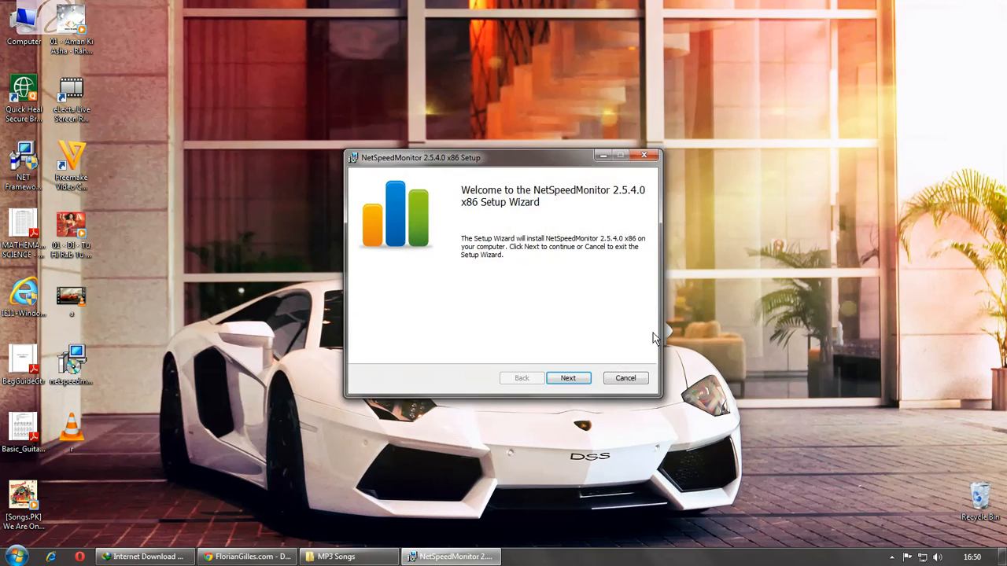
{"action": "left_click", "coordinate": [566, 377]}
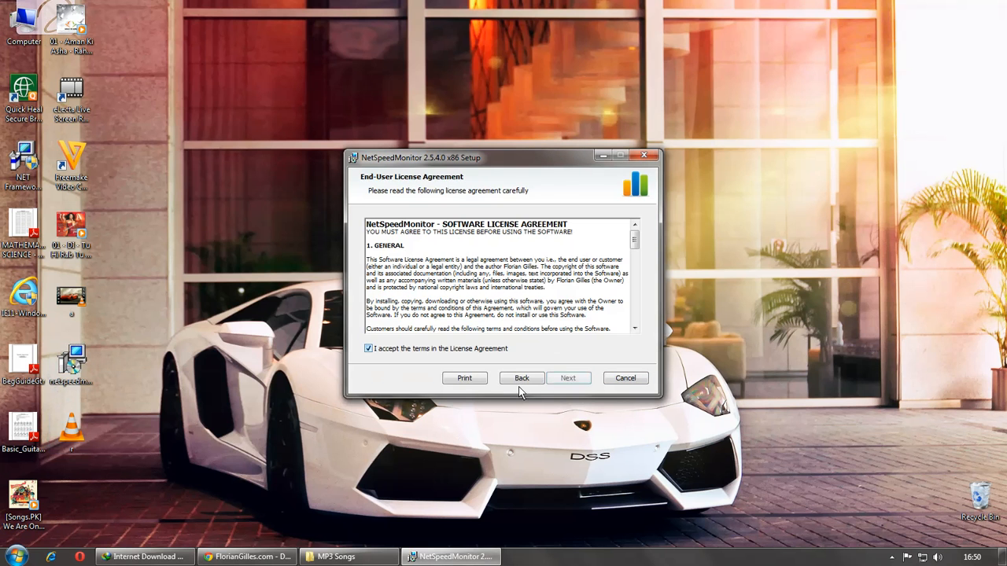
{"action": "left_click", "coordinate": [567, 378]}
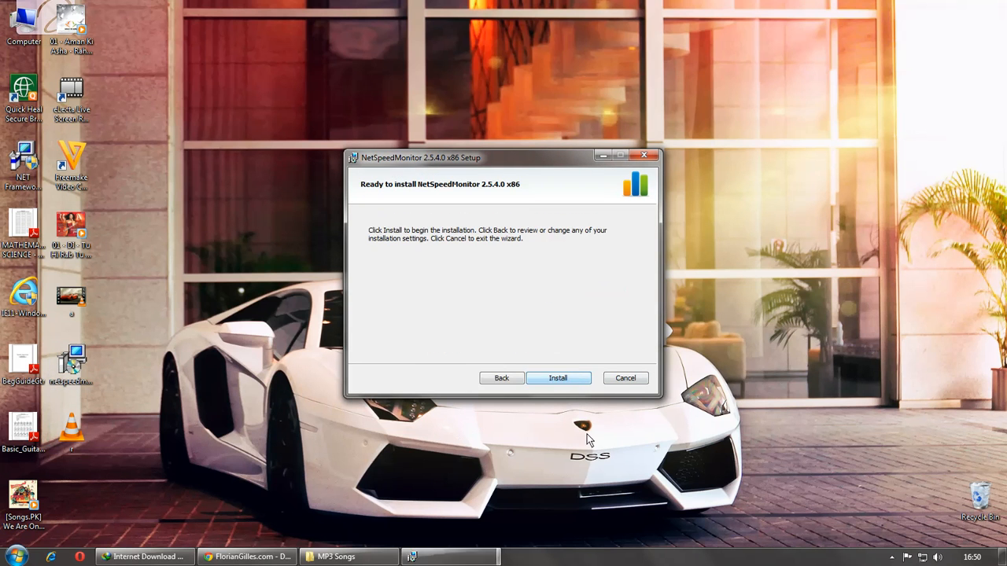
{"action": "left_click", "coordinate": [557, 377]}
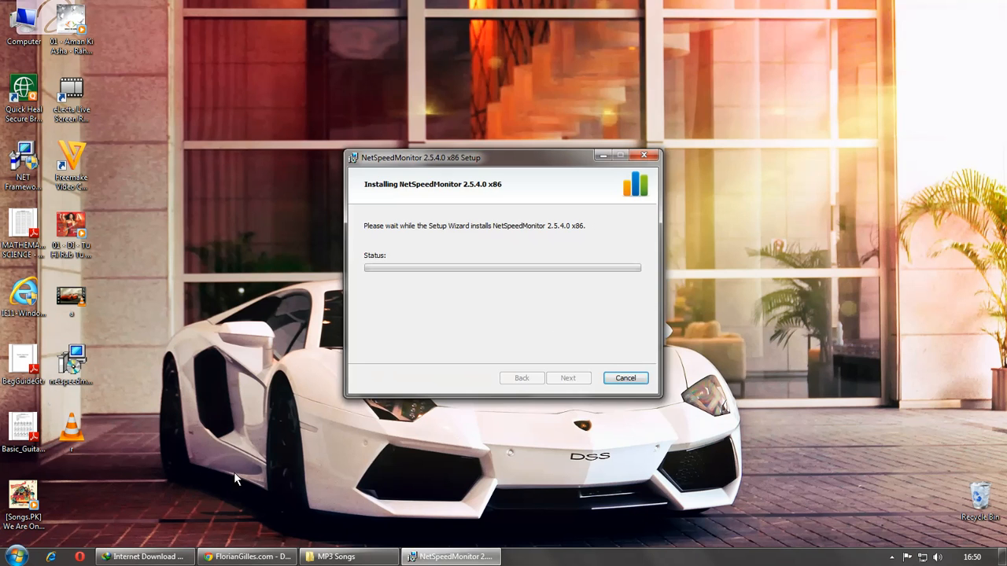
{"action": "mouse_move", "coordinate": [526, 330]}
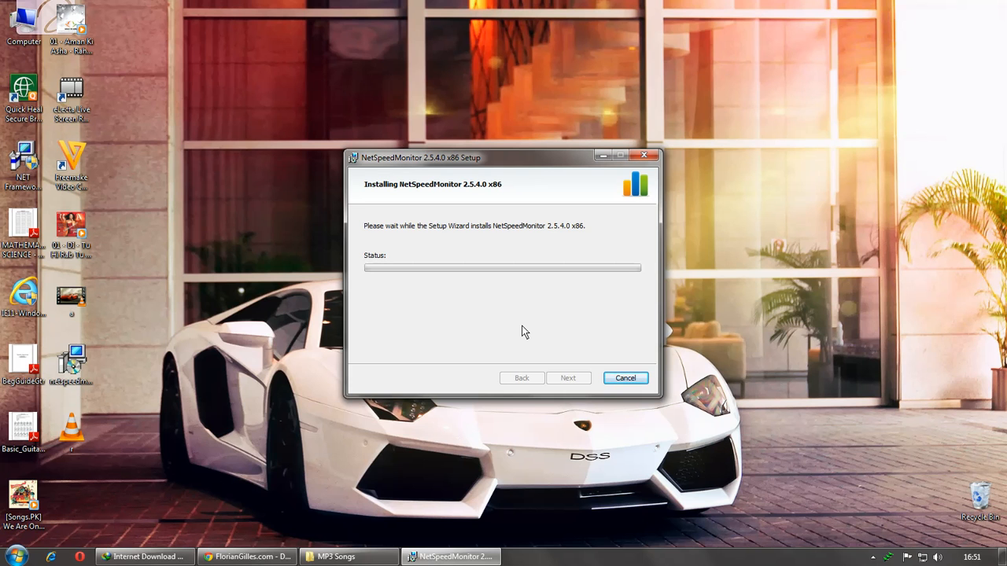
{"action": "mouse_move", "coordinate": [539, 353]}
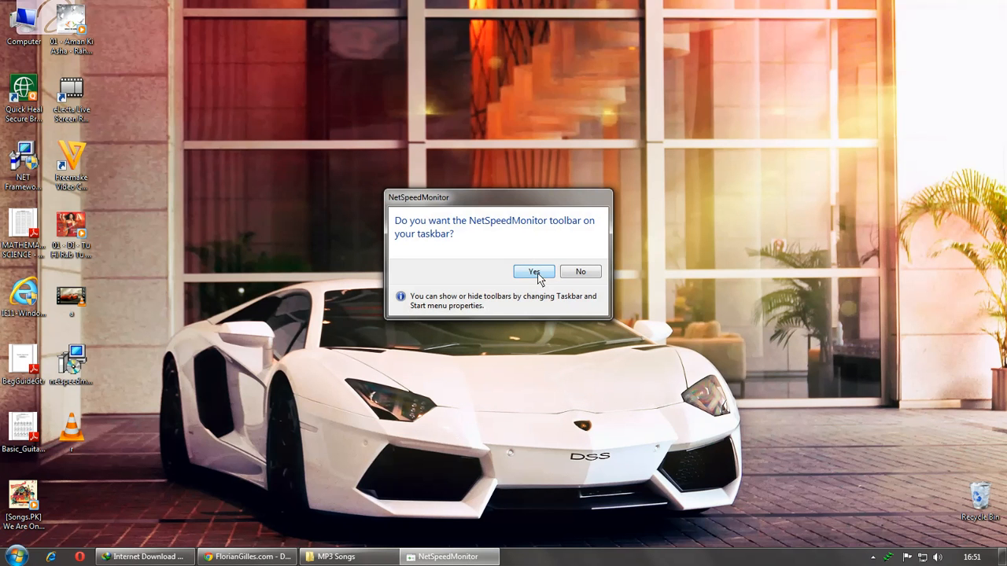
Put the speed toolbar on the taskbar and save the English language and Realtek interface settings.
{"action": "left_click", "coordinate": [535, 271]}
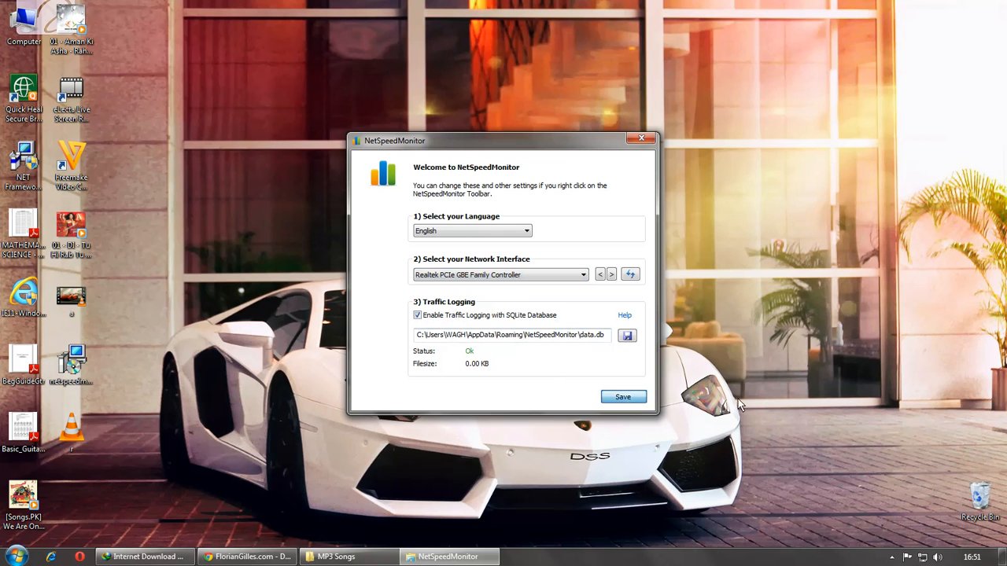
{"action": "left_click", "coordinate": [623, 397]}
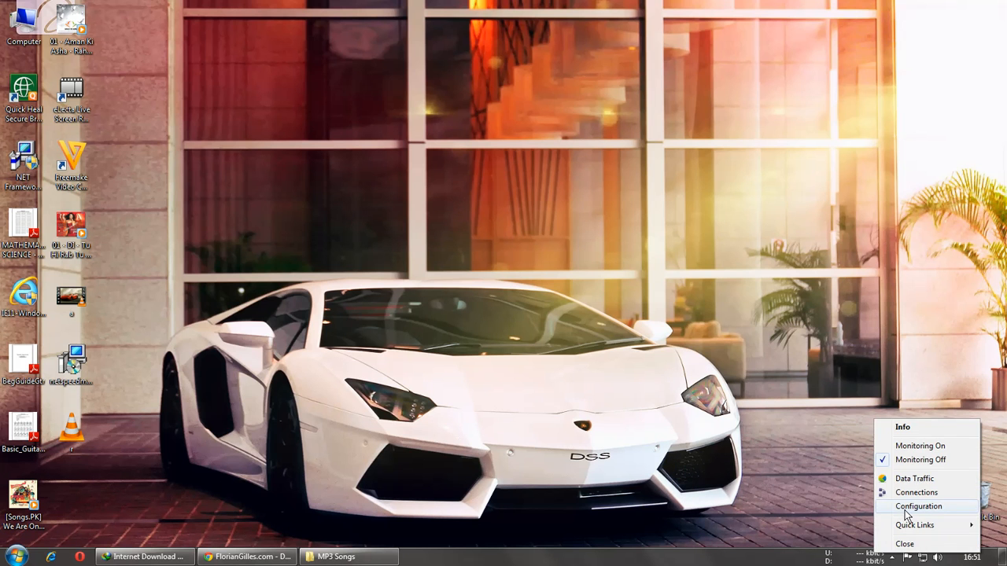
In Configuration, set the Bitrate unit to kB/s and apply it.
{"action": "left_click", "coordinate": [919, 506]}
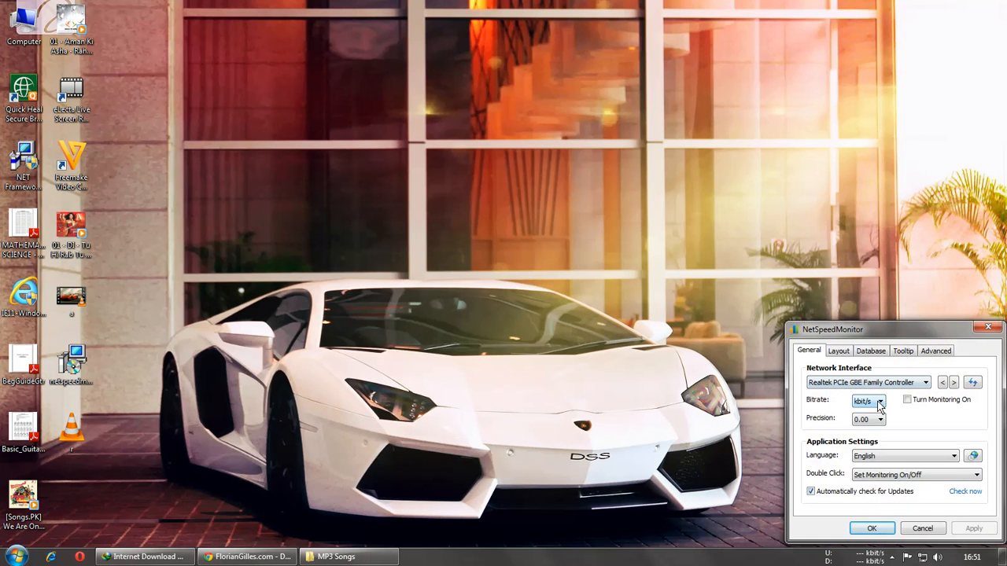
{"action": "left_click", "coordinate": [880, 401]}
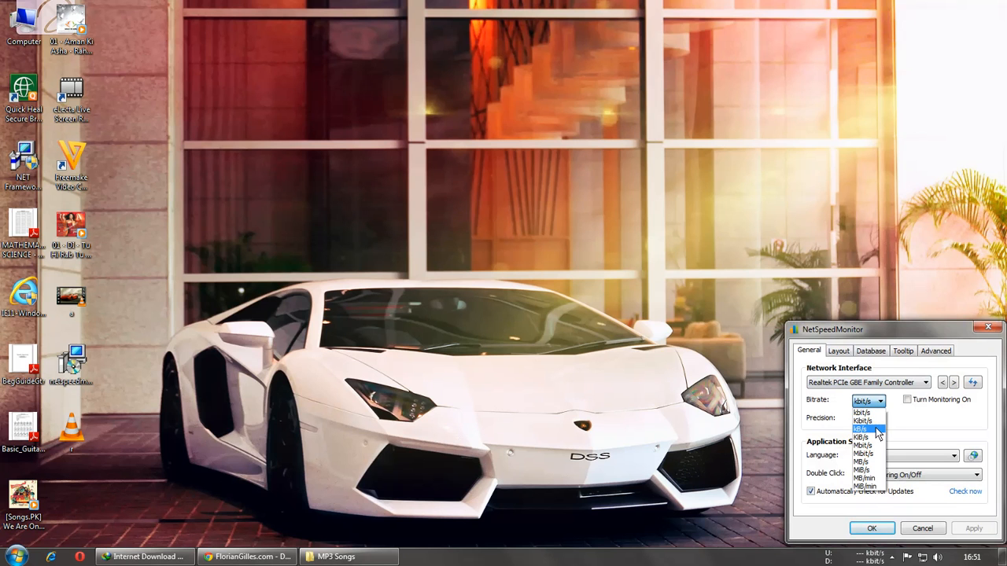
{"action": "mouse_move", "coordinate": [866, 453]}
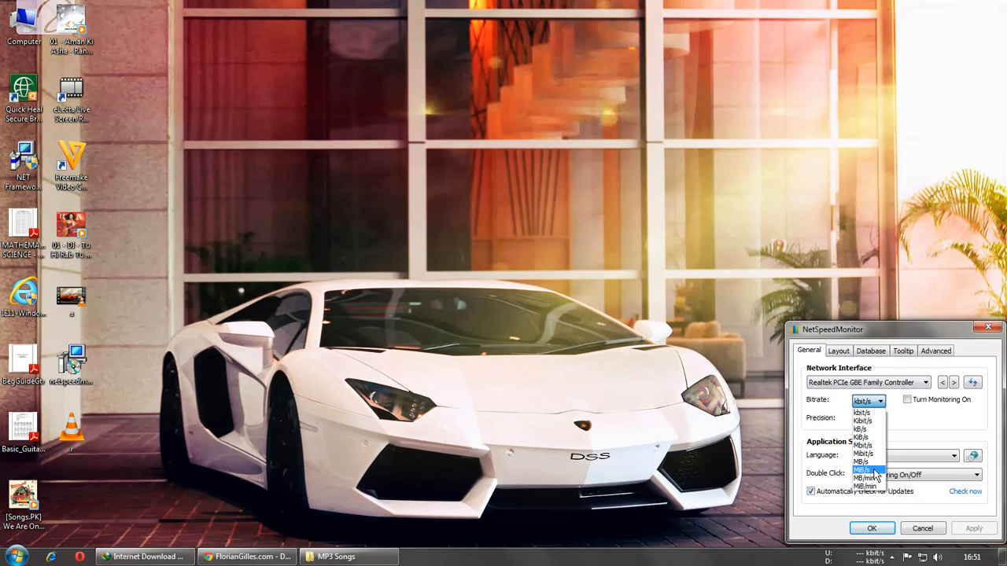
{"action": "left_click", "coordinate": [862, 430]}
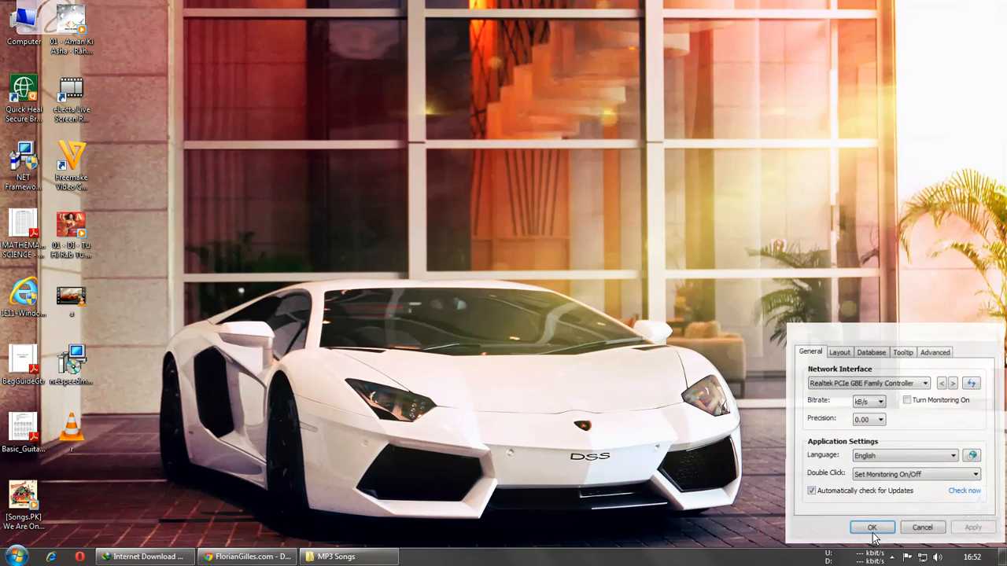
{"action": "left_click", "coordinate": [871, 527]}
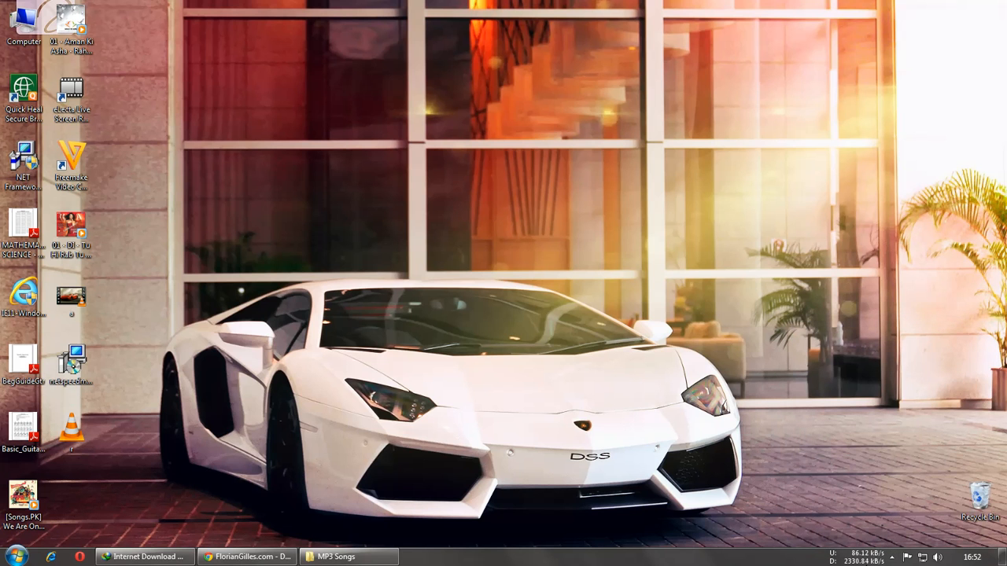
{"action": "mouse_move", "coordinate": [595, 316]}
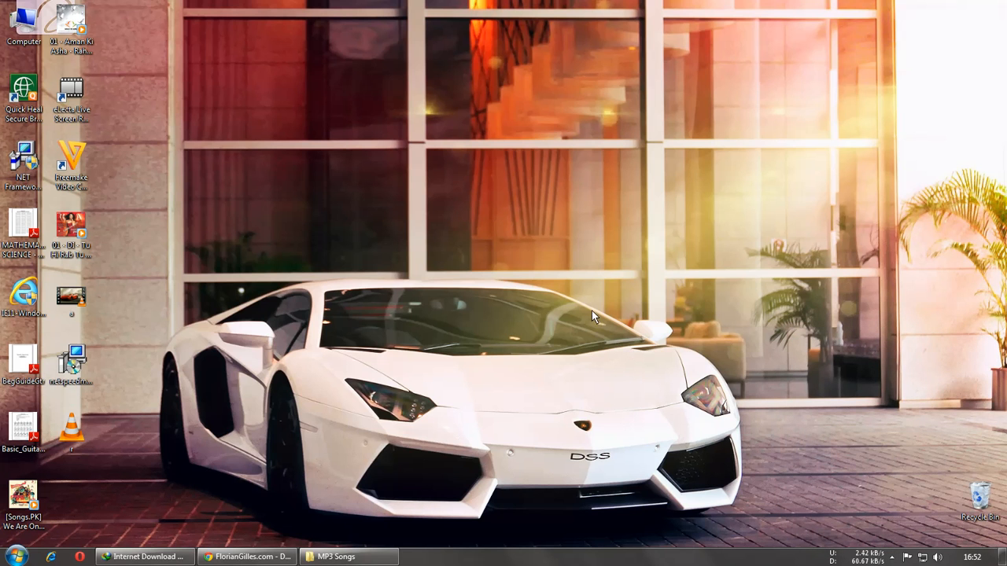
{"action": "mouse_move", "coordinate": [564, 360]}
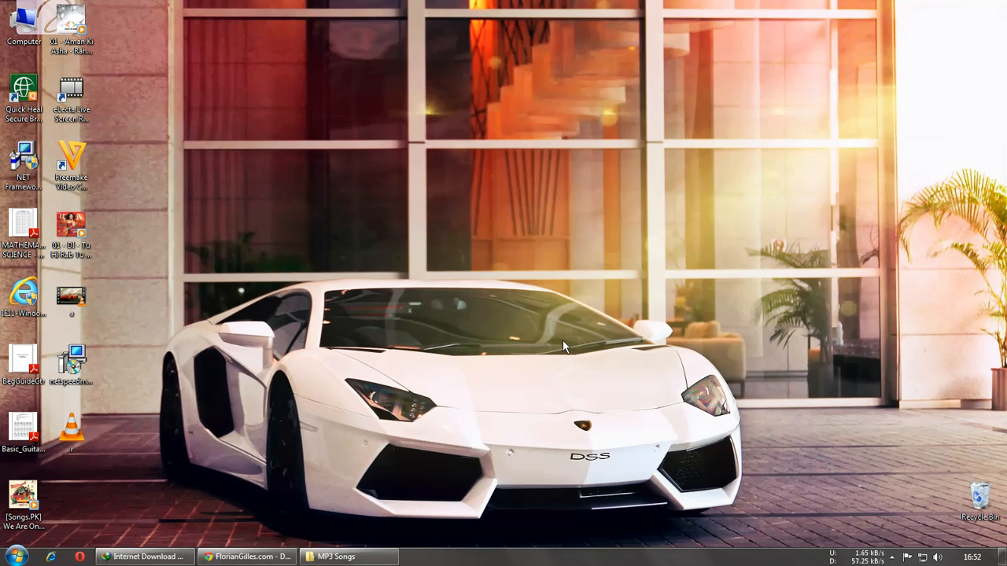
{"action": "mouse_move", "coordinate": [563, 365]}
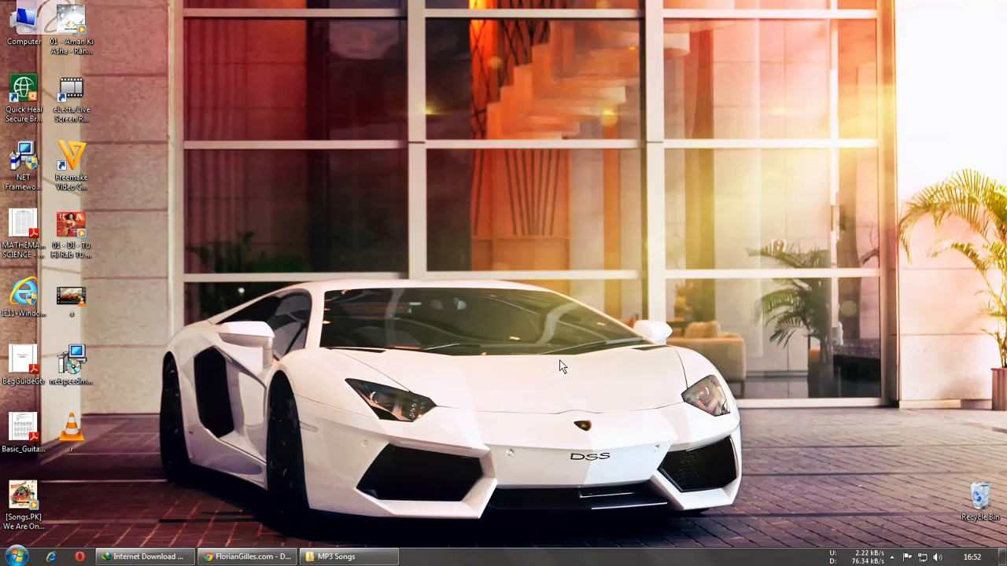